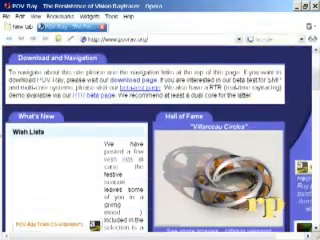
- Scroll down through the povray.org news page and then the Download page
scroll(down, 3)
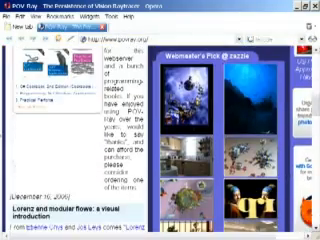
scroll(down, 3)
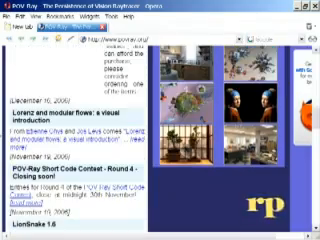
scroll(down, 3)
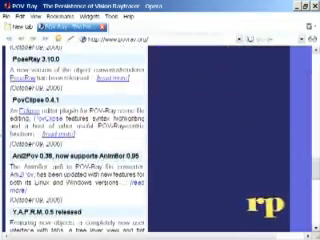
scroll(down, 3)
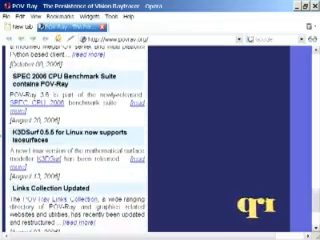
scroll(down, 3)
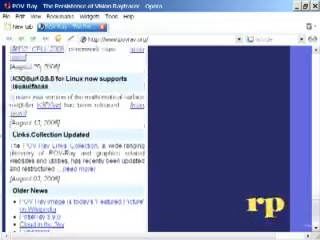
scroll(down, 3)
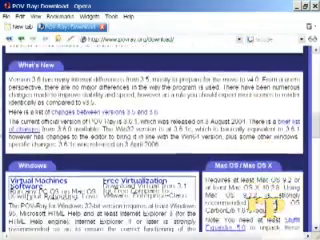
scroll(down, 3)
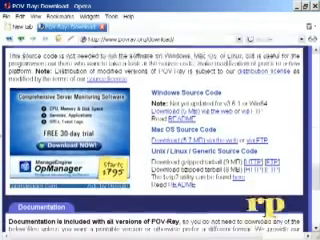
scroll(down, 3)
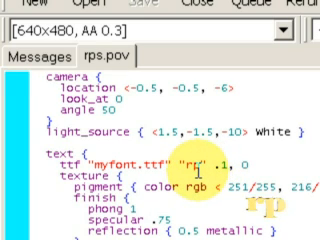
- Write the text block ttf "myfont.ttf" "rp" with gold pigment, phong 1, specular .75, reflection 0.5 metallic
text(p)
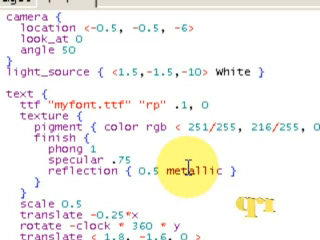
- Add scale 0.5, rotate <0, clock*360, 0> and a translate to the text object and preview it
scroll(down, 3)
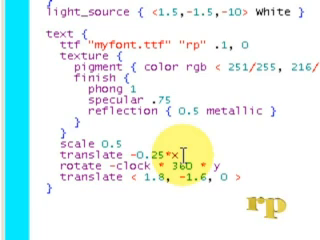
scroll(down, 3)
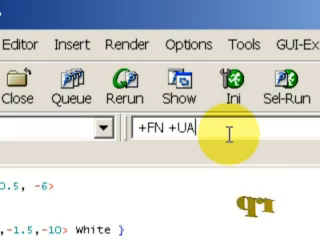
- Extend the command line to +FN +UA +KFF120 +KC for 120 frames with cyclic animation
text(+)
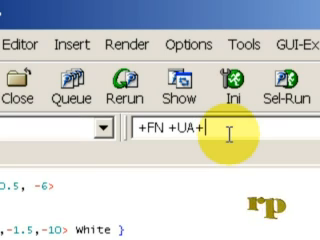
key(BackSpace)
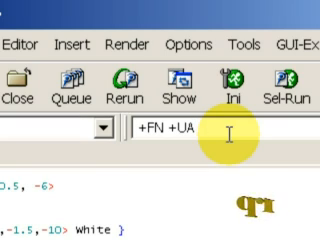
text(+)
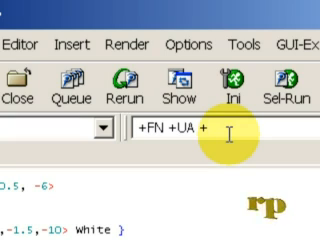
text(K)
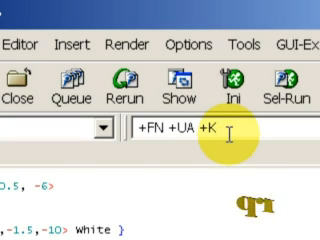
text(FF)
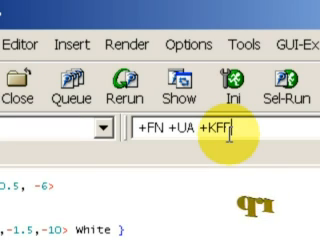
text(12)
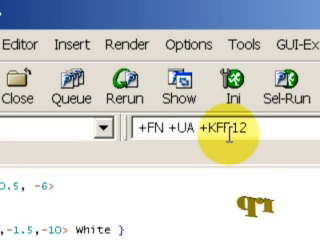
text(0)
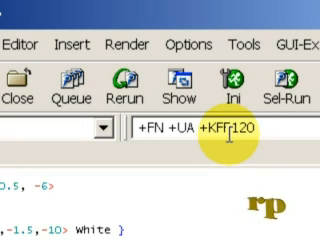
text(+)
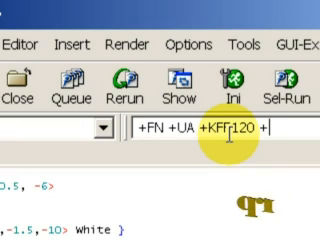
text(KC)
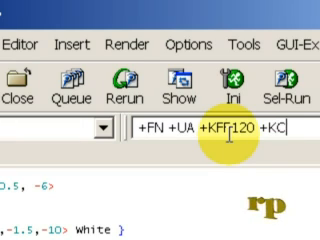